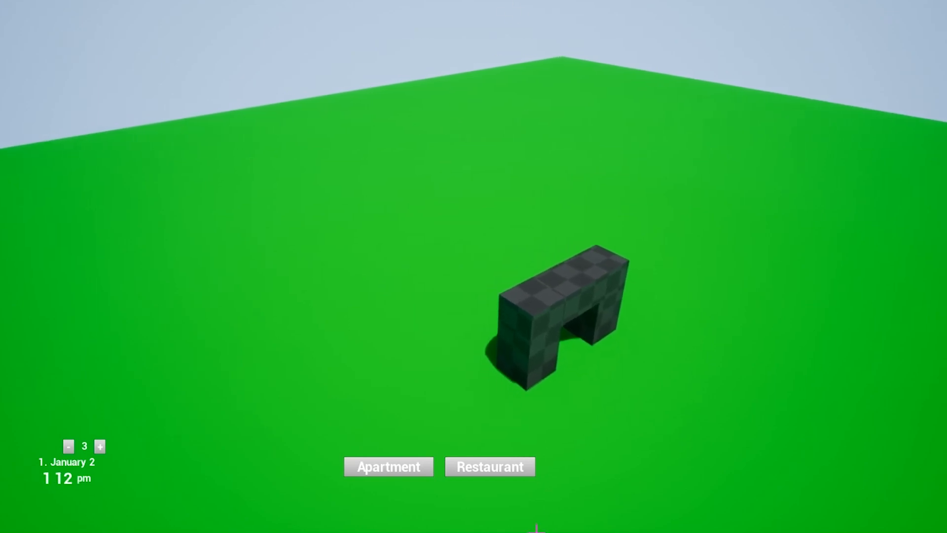
Step: Select the Tree build option and plant trees across the ground plane
click(389, 466)
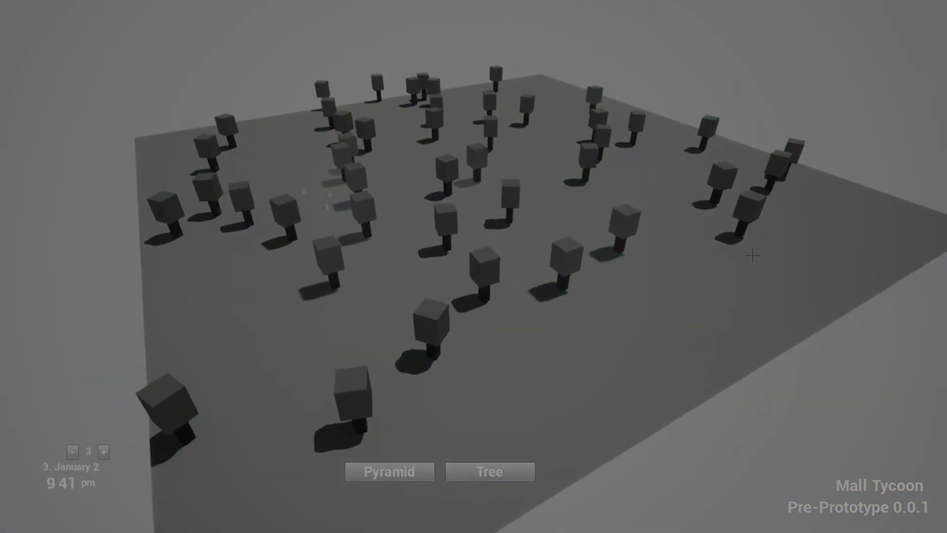
click(490, 472)
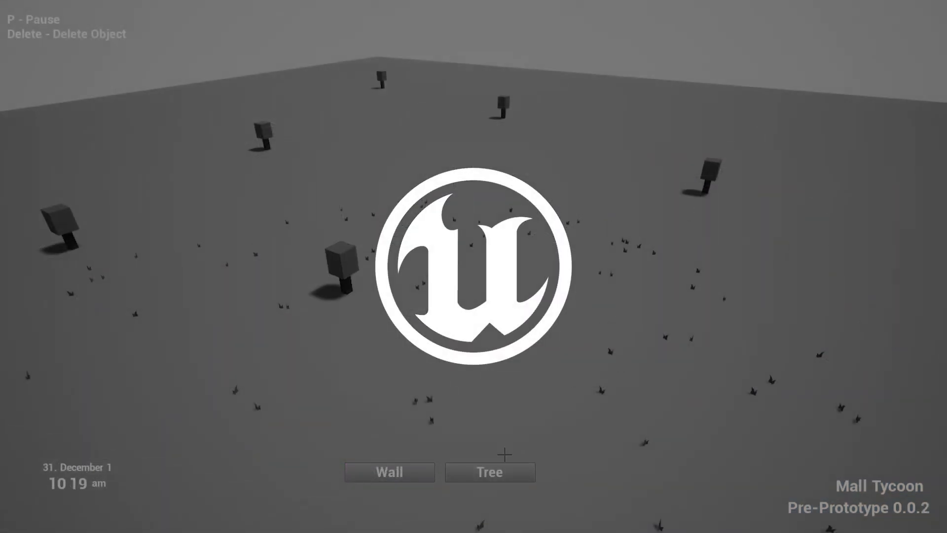
click(389, 473)
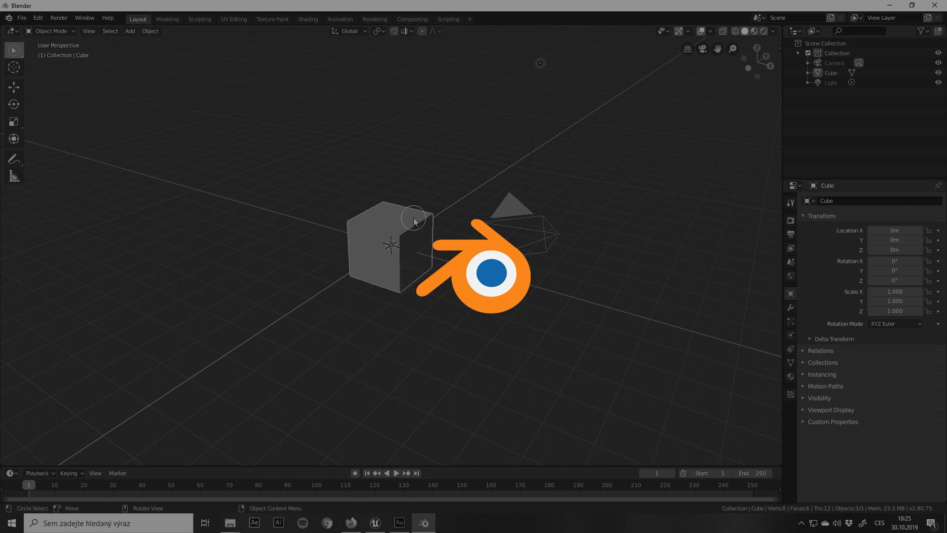
Step: Shape the cube in Edit Mode into a green-and-brown tree and orbit to inspect its sides
key(Tab)
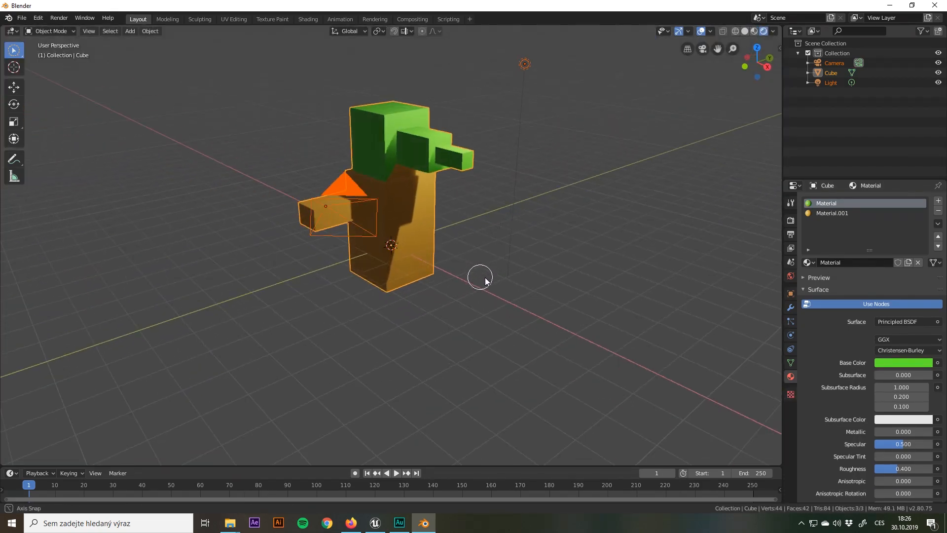
drag(480, 281, 383, 283)
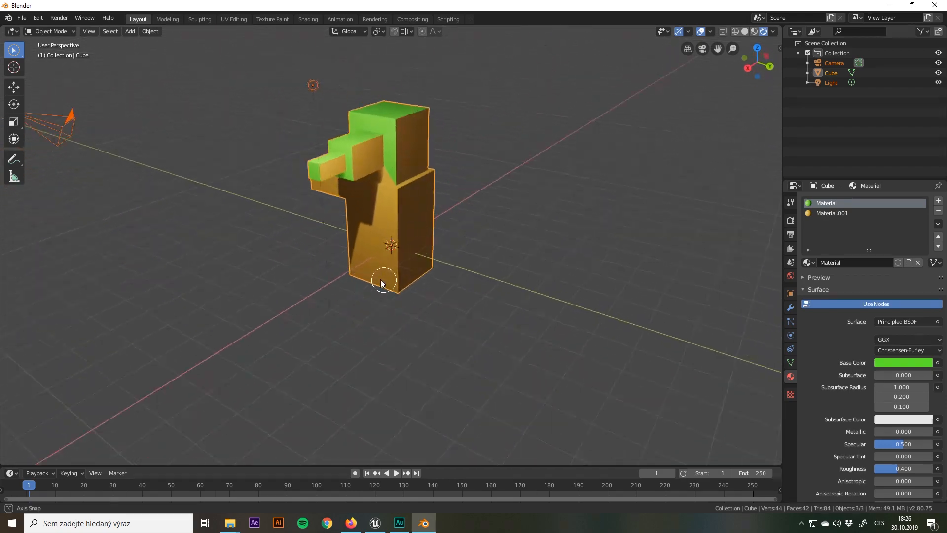
drag(384, 281, 482, 263)
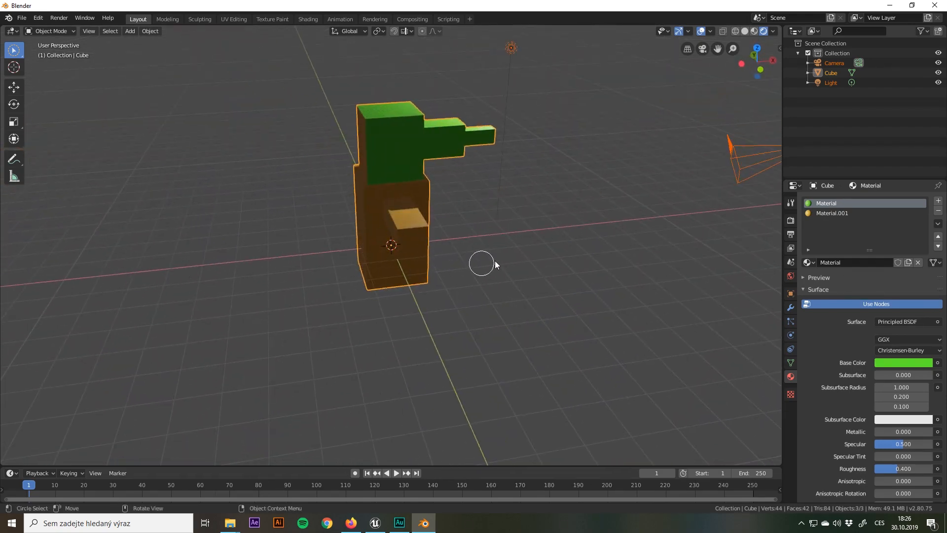
click(254, 523)
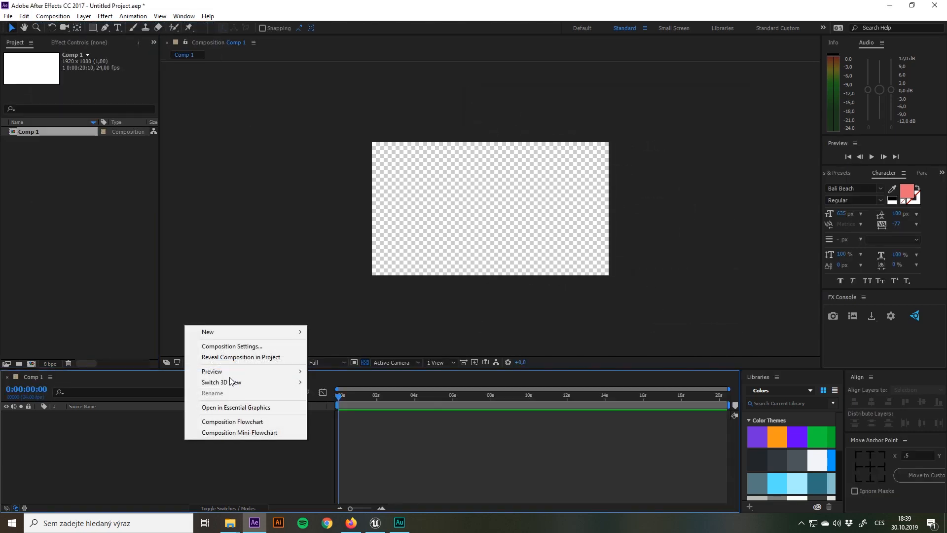
Step: Add a white solid layer, then centre the blue circle on the composition with Align
click(208, 332)
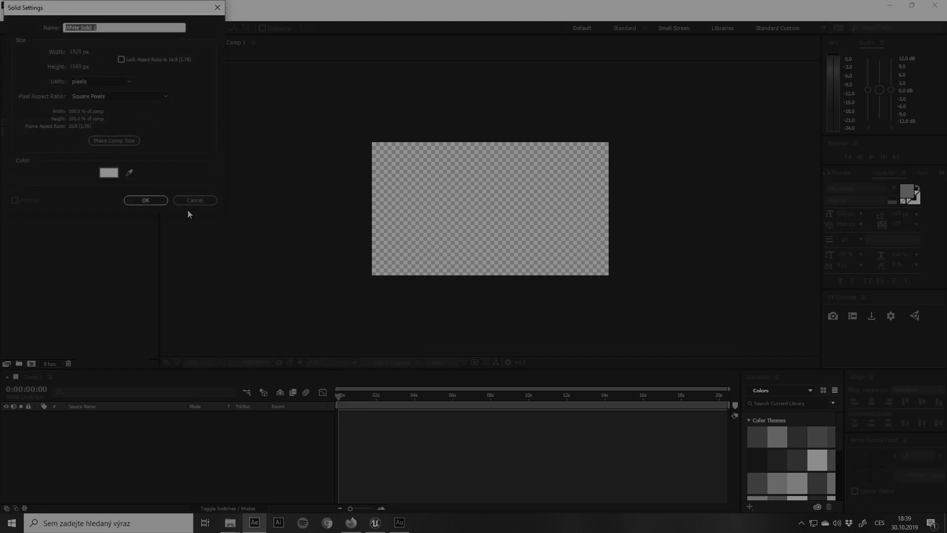
click(145, 200)
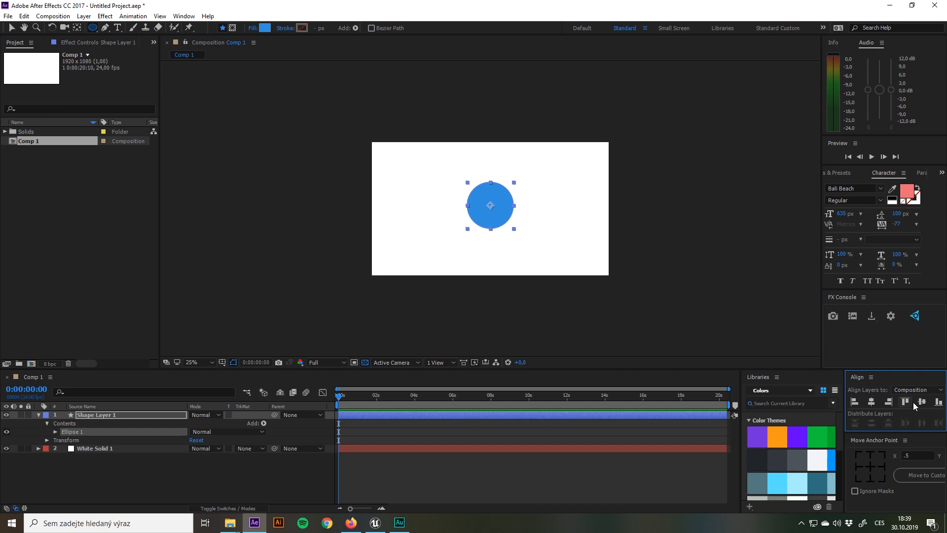
click(445, 523)
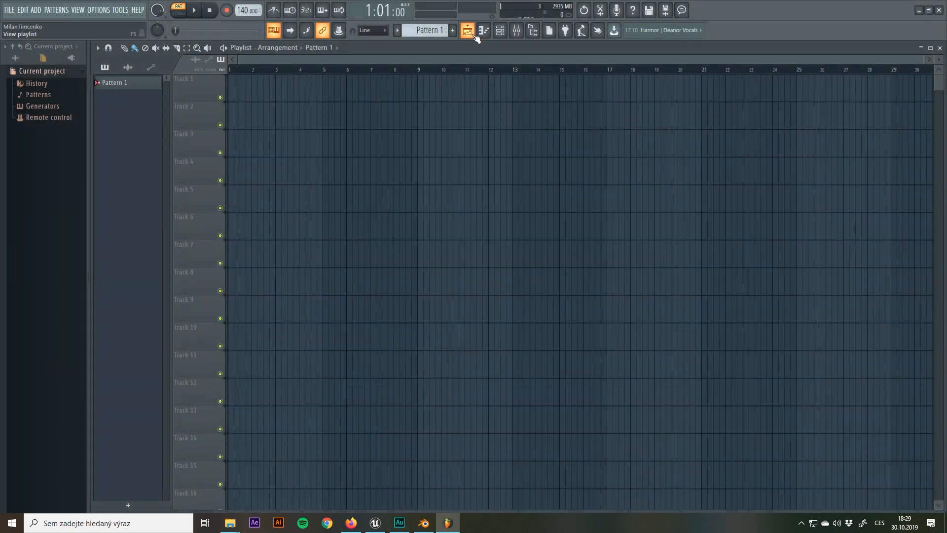
Step: Open the piano roll and channel rack, then the Play plugin with its EW Hollywood libraries
click(483, 30)
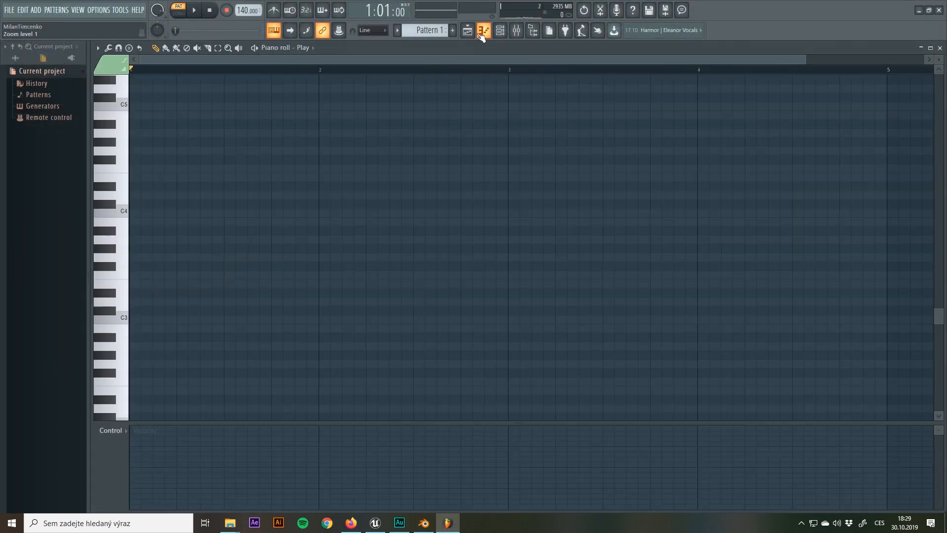
click(483, 30)
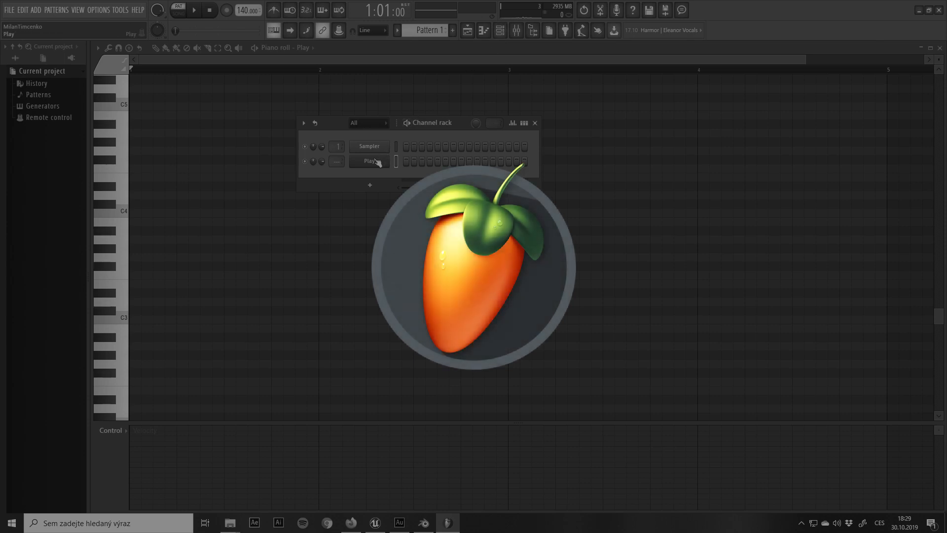
double_click(368, 161)
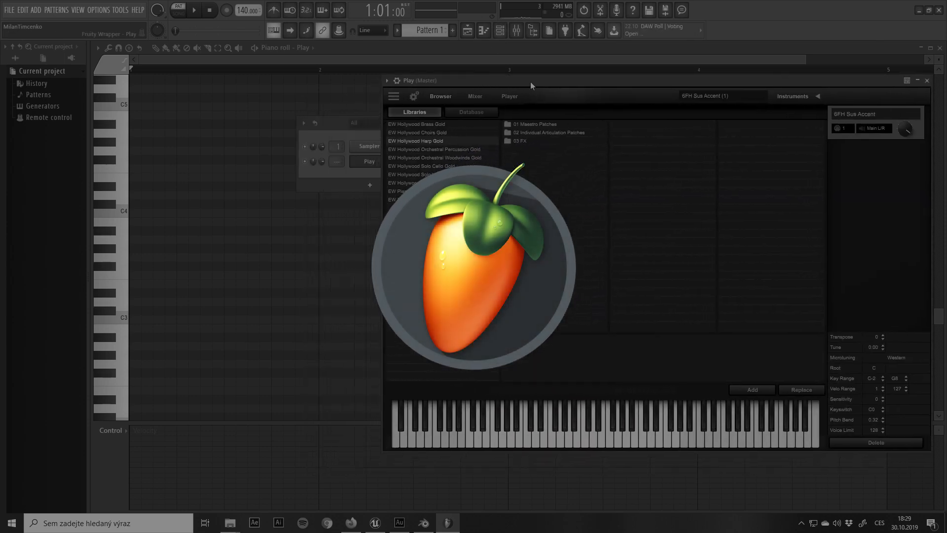
click(435, 157)
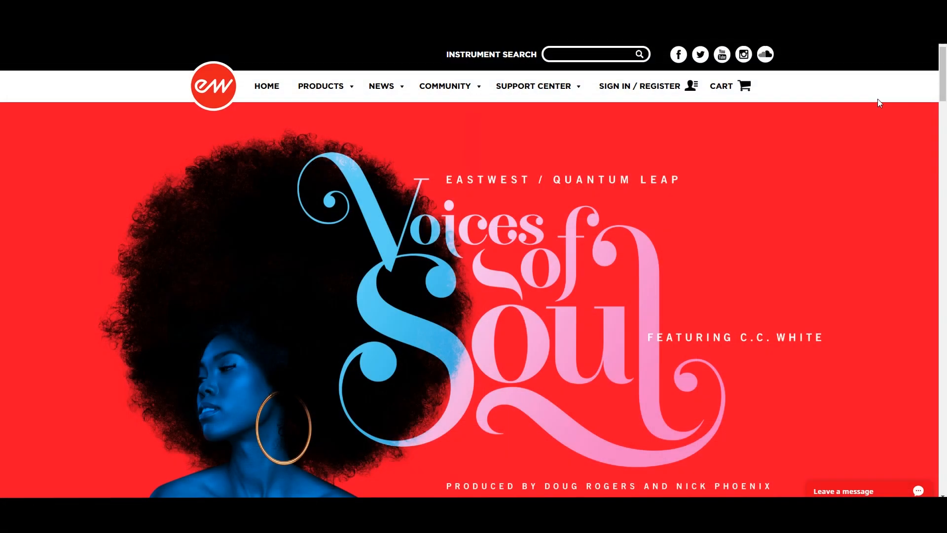
Step: Scroll past the Voices of Soul banner to the Hollywood library product tiles
scroll(down, 3)
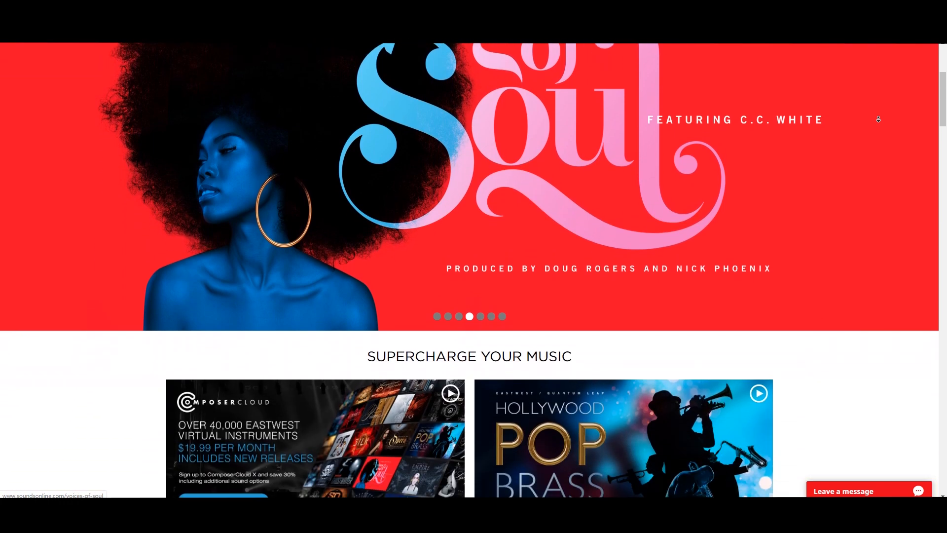
scroll(down, 3)
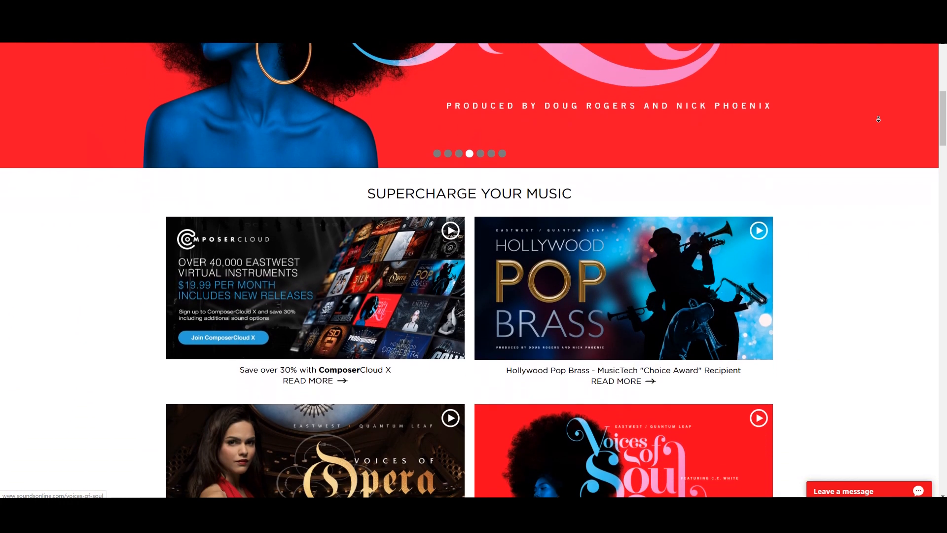
scroll(down, 3)
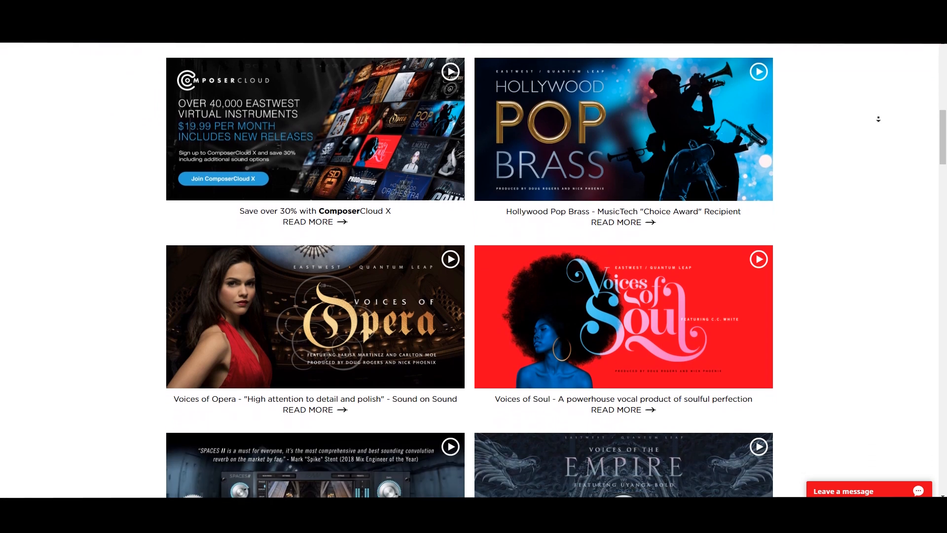
scroll(down, 3)
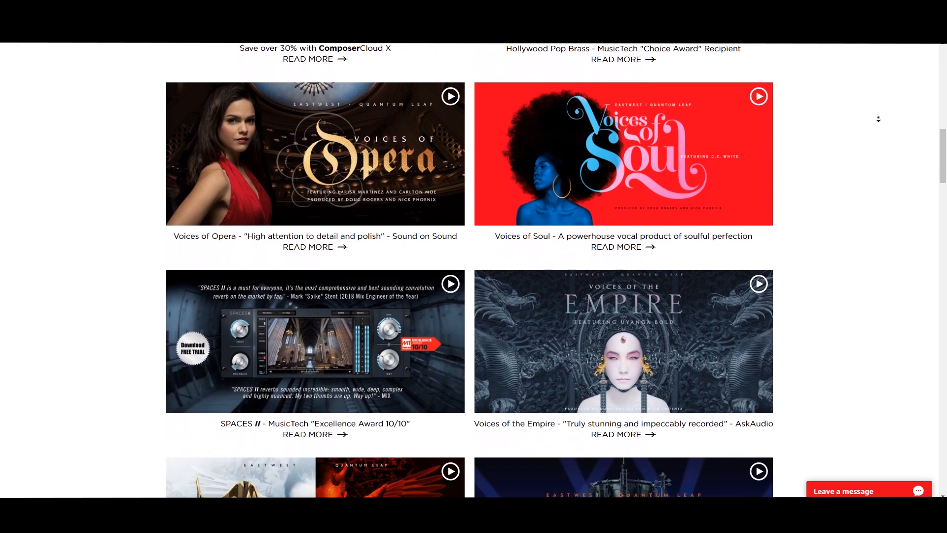
scroll(down, 3)
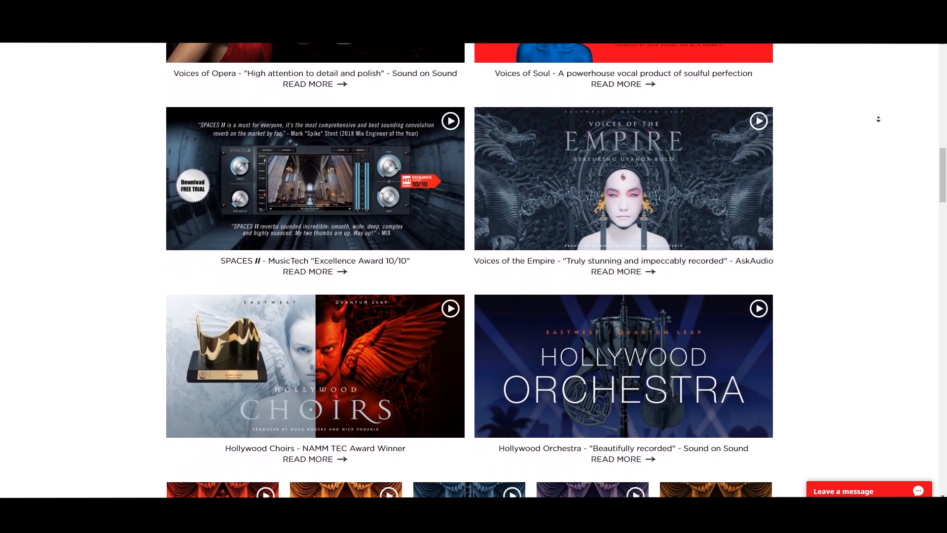
scroll(down, 3)
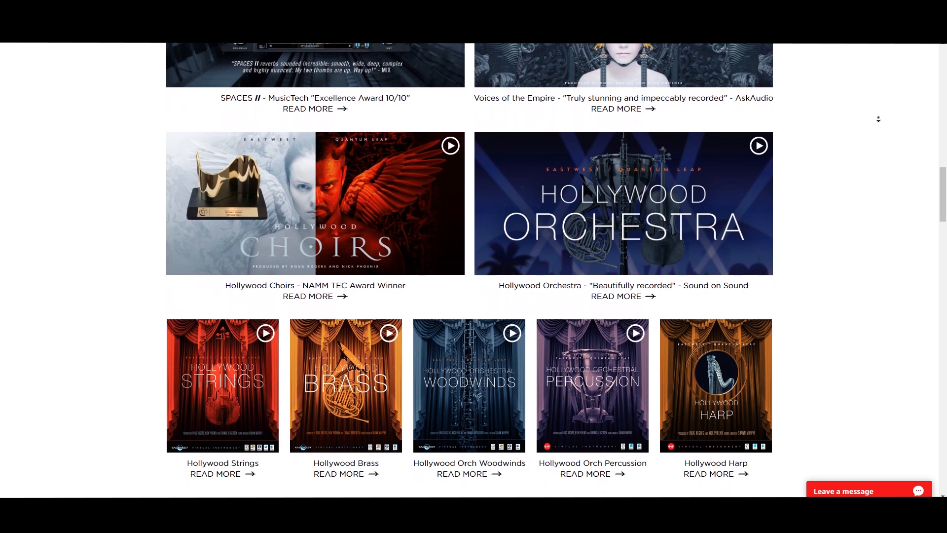
scroll(down, 3)
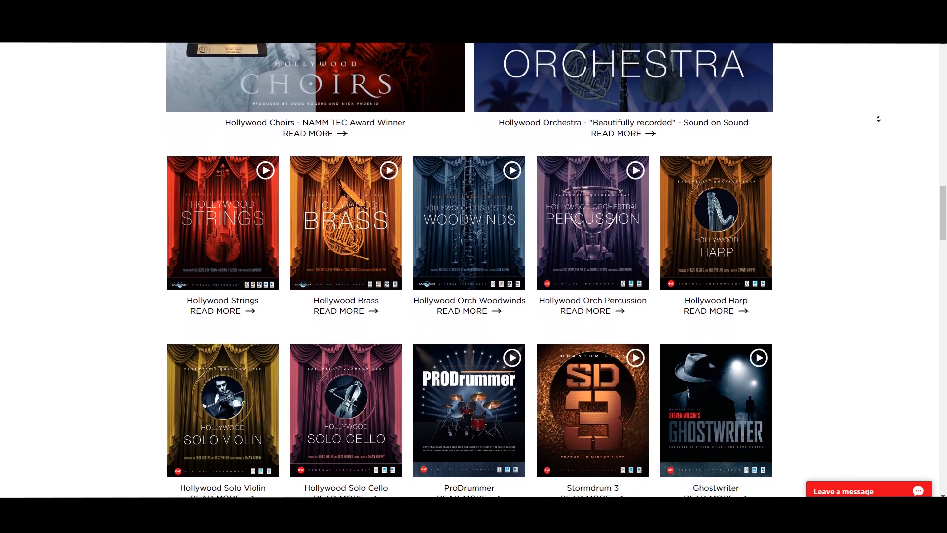
scroll(down, 3)
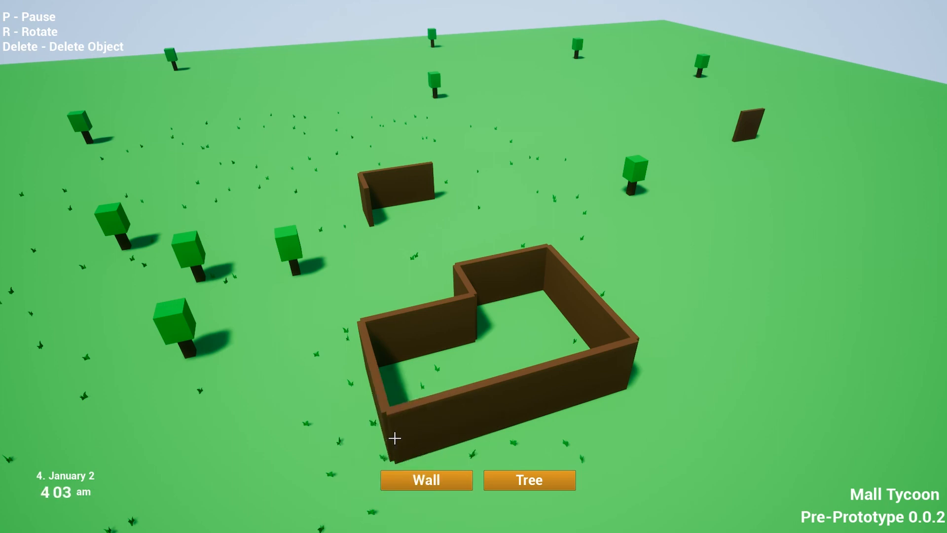
Step: Place another wall piece on the grass to extend the enclosure
click(527, 479)
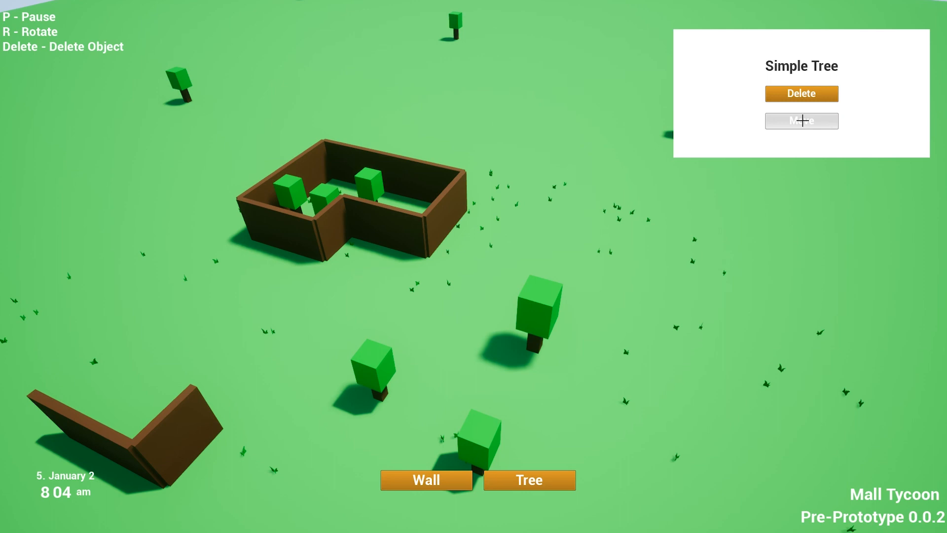
Step: Zoom out over the map and bring up the Continue Game / Quit Game pause menu
click(802, 121)
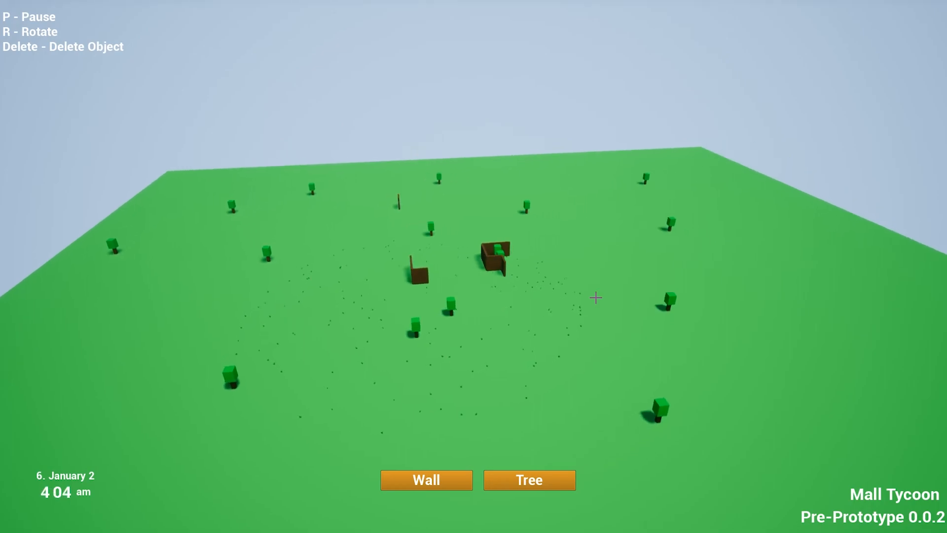
key(p)
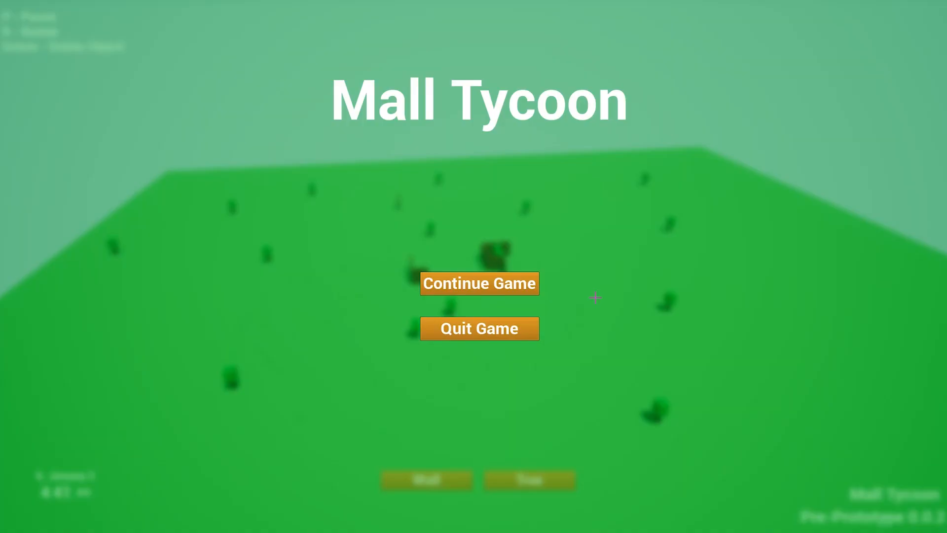
mouse_move(462, 286)
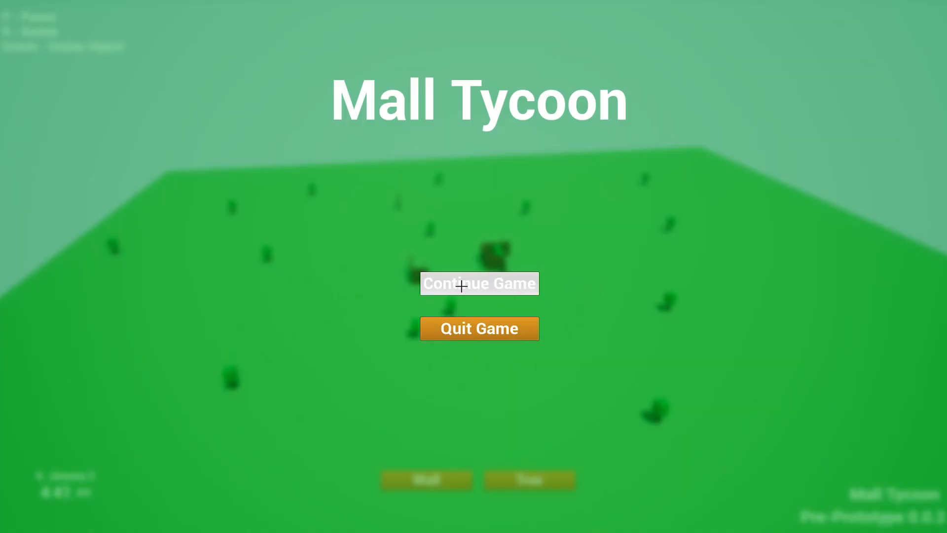